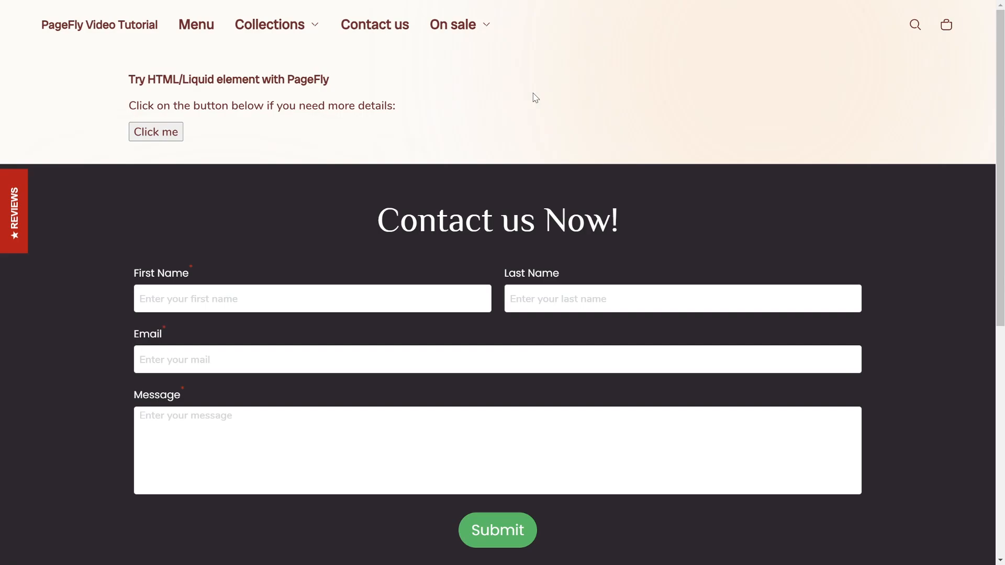
pyautogui.moveTo(497, 102)
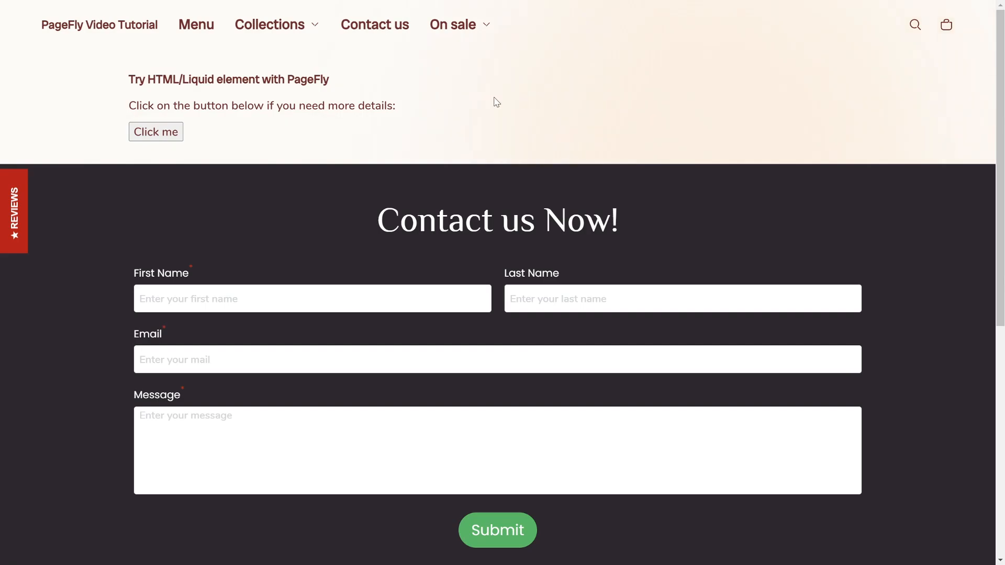
pyautogui.moveTo(370, 77)
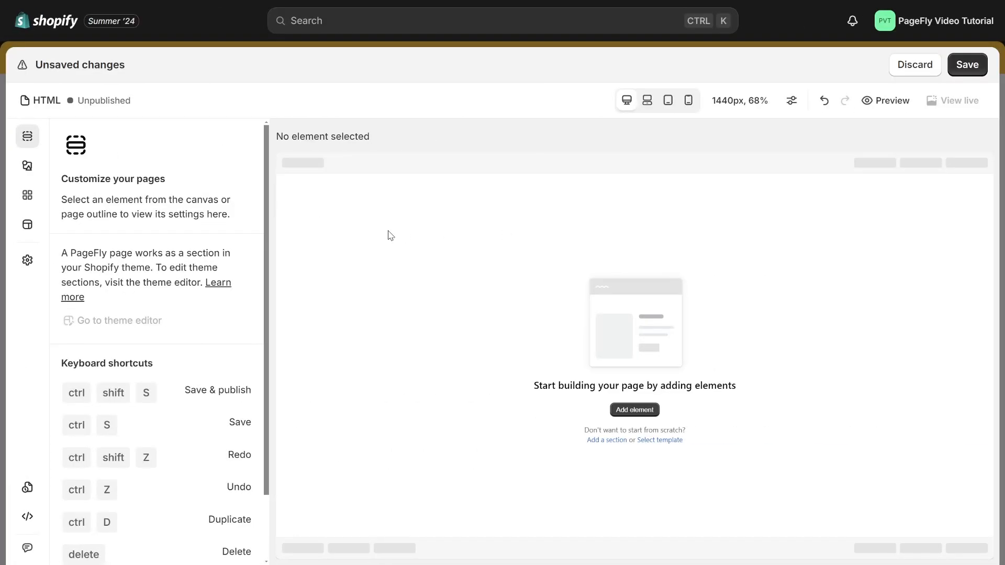
pyautogui.moveTo(28, 169)
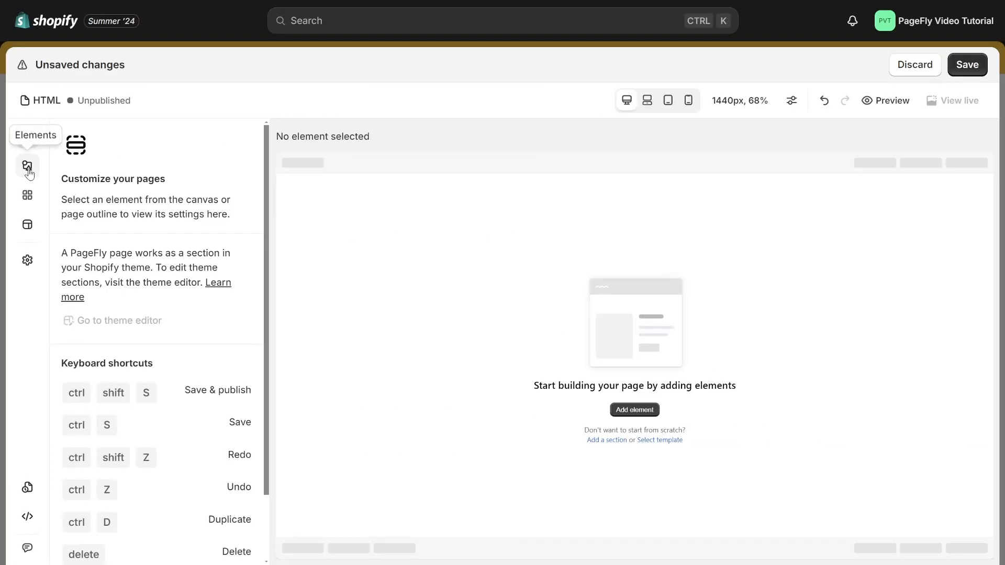
# - Open the page elements list with the HTML/Liquid variant ready to drag
pyautogui.click(27, 168)
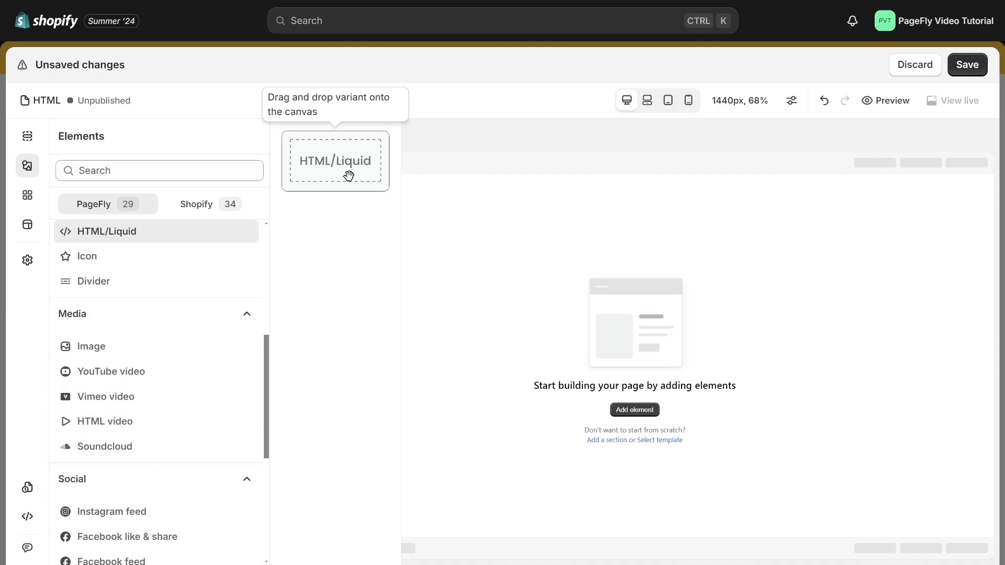
# - Drop an empty HTML/Liquid element onto the blank canvas
pyautogui.moveTo(334, 161); pyautogui.dragTo(634, 214)
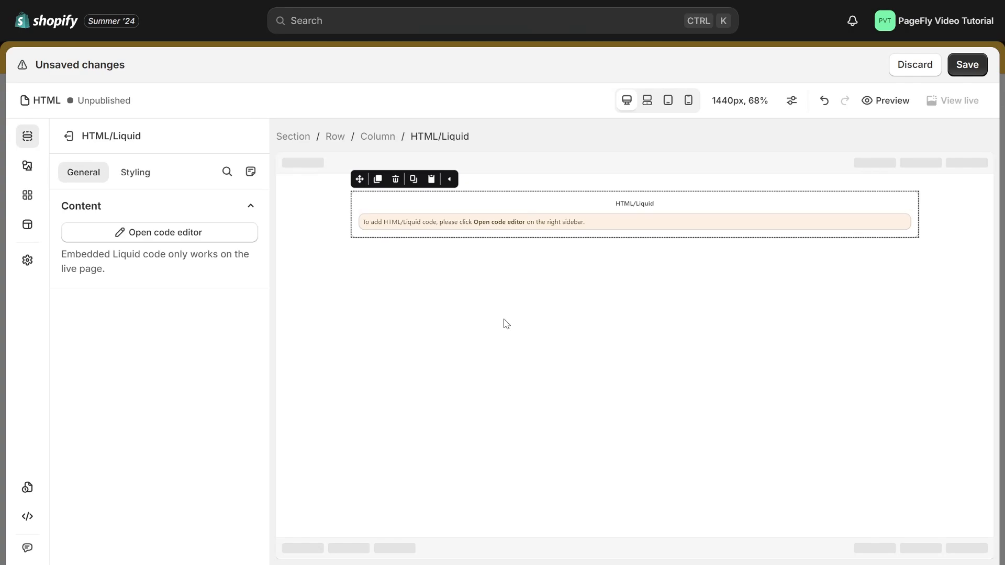
pyautogui.moveTo(263, 276)
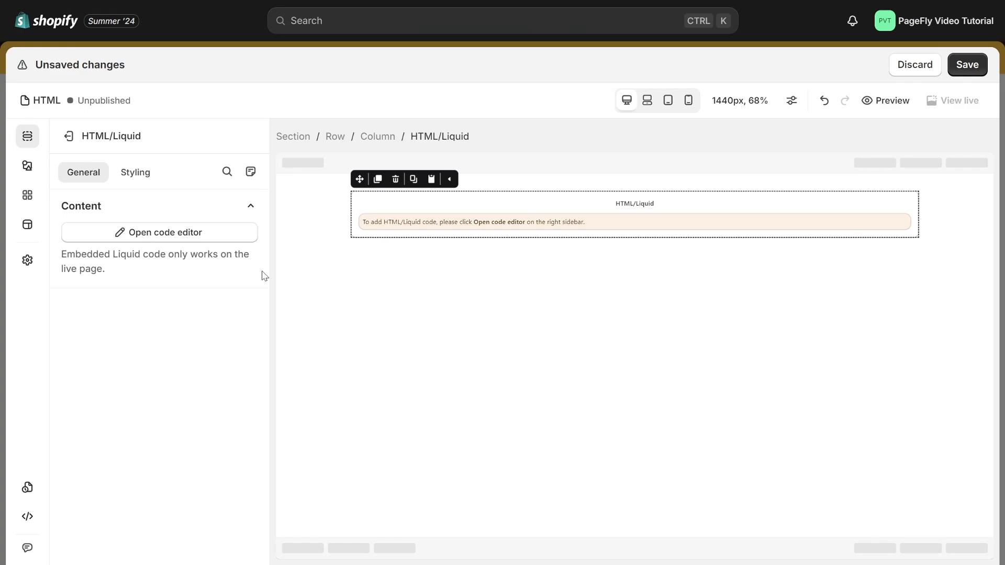
# - Add HTML for a heading, text and 'Click me' button, then save the page
pyautogui.click(159, 232)
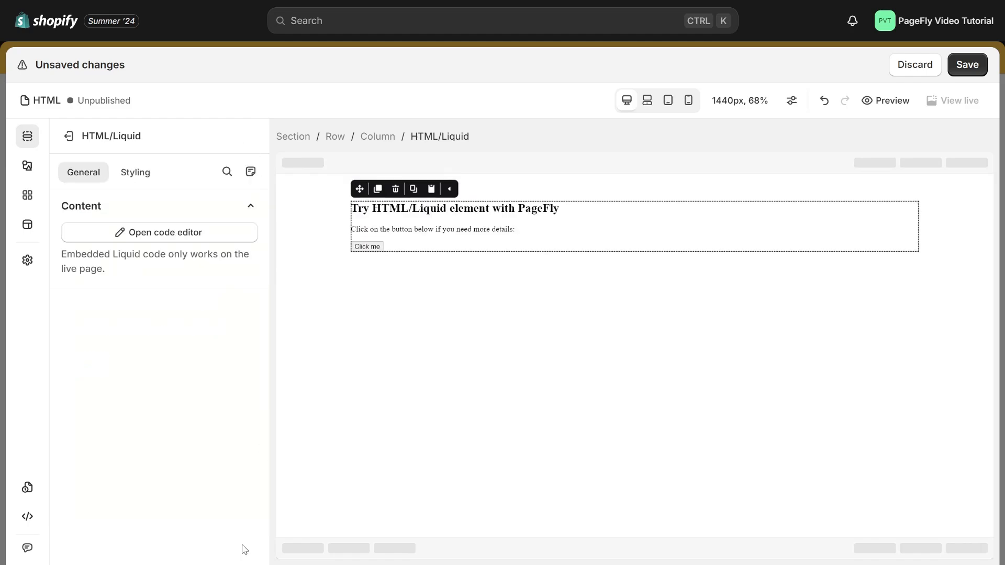
pyautogui.moveTo(449, 320)
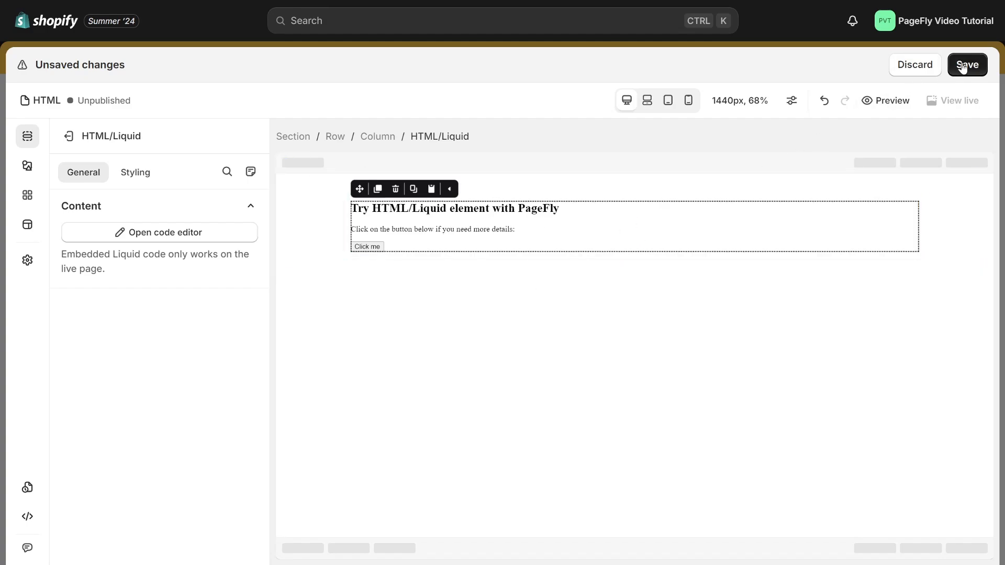
pyautogui.click(967, 64)
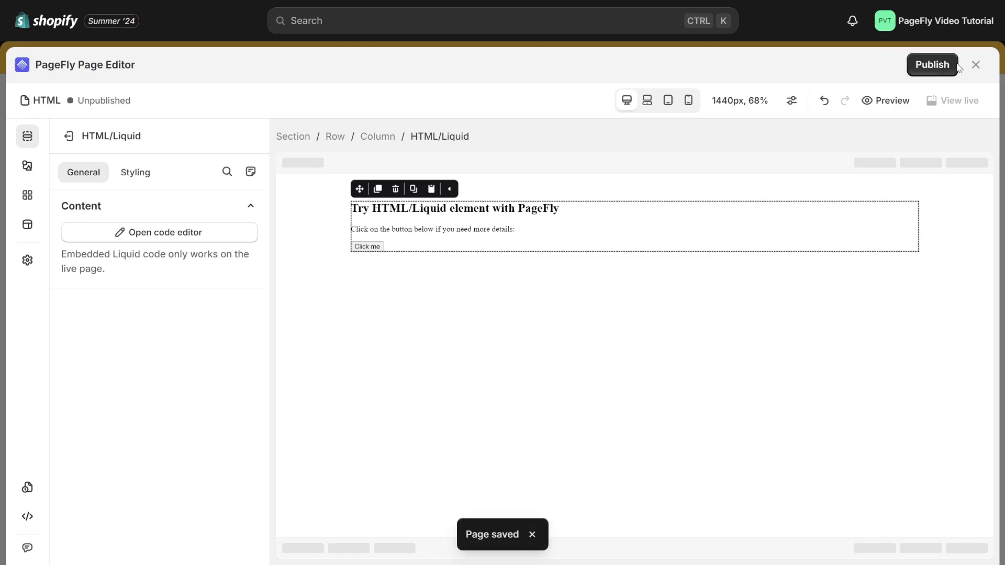
# - Publish the page and view it on the live storefront
pyautogui.click(931, 64)
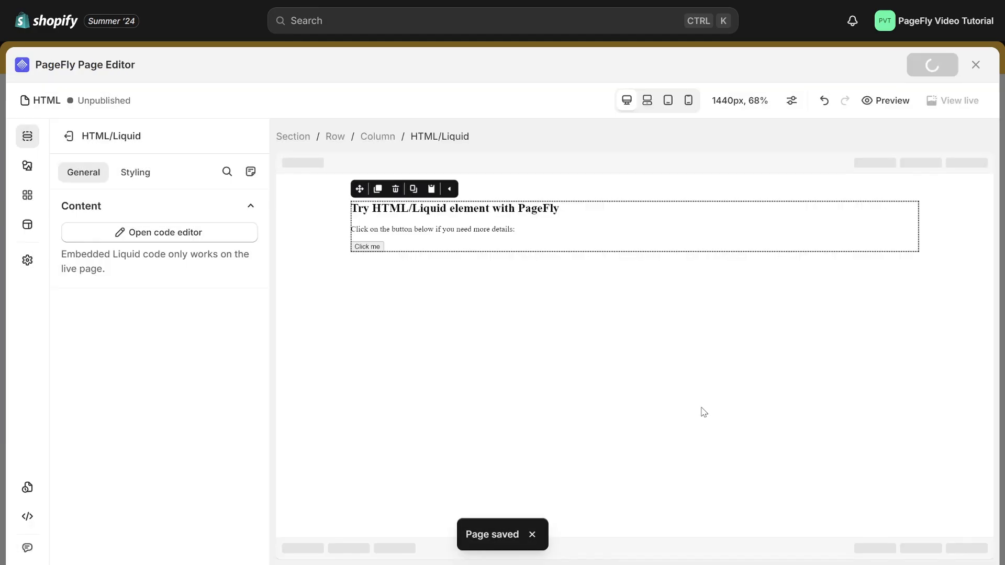
pyautogui.click(932, 64)
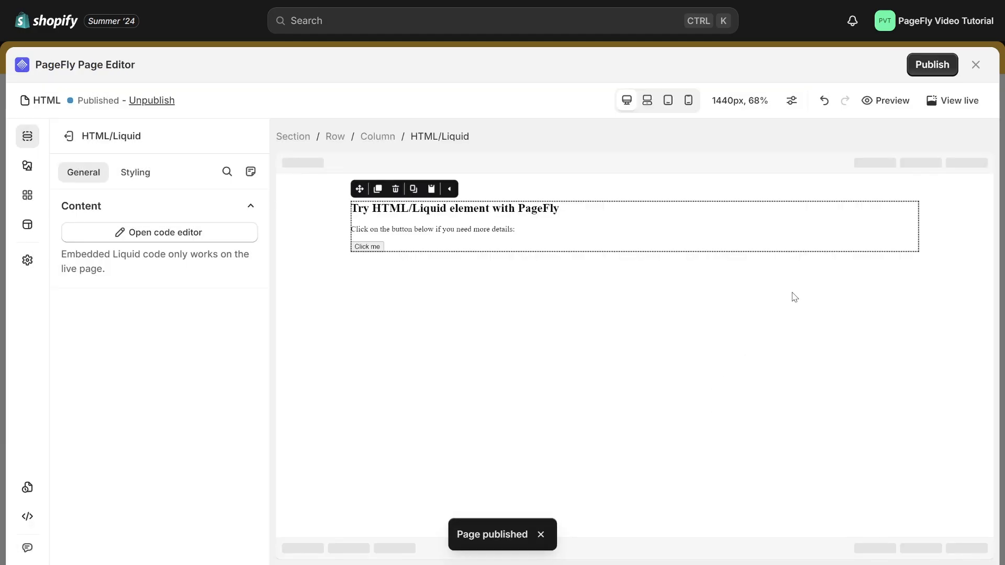
pyautogui.click(959, 100)
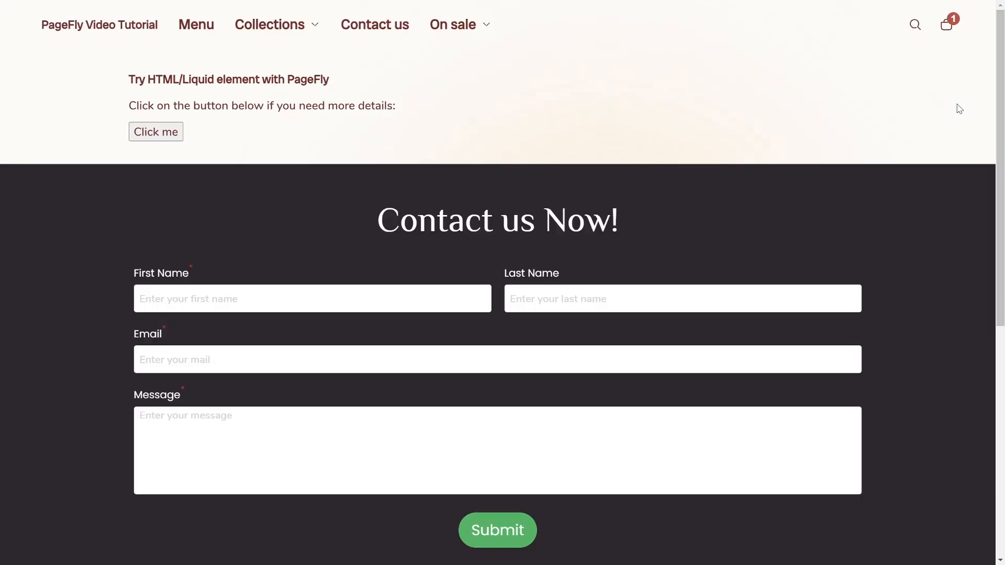
pyautogui.moveTo(75, 136)
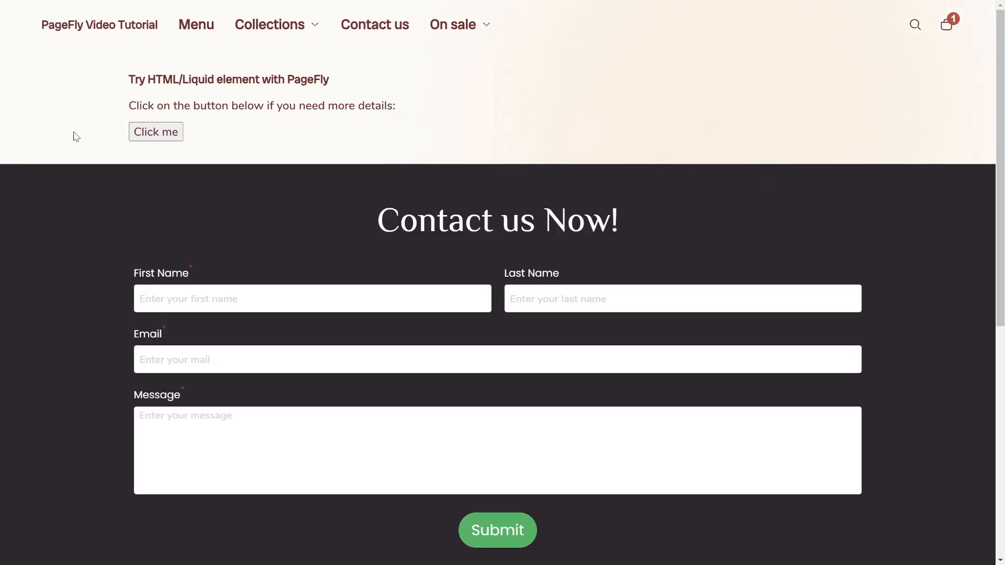